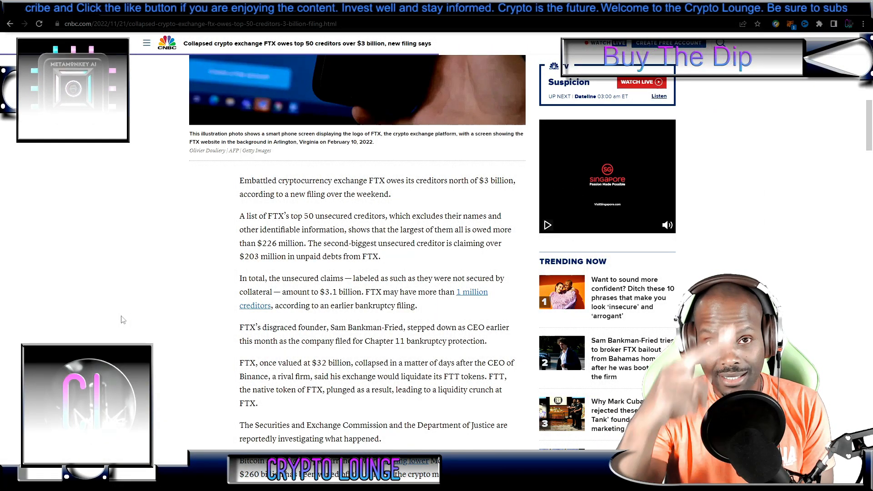
Scroll through the article body to the paragraphs on the SEC and DOJ probes and fraud accusations against Bankman-Fried
scroll("up", 3)
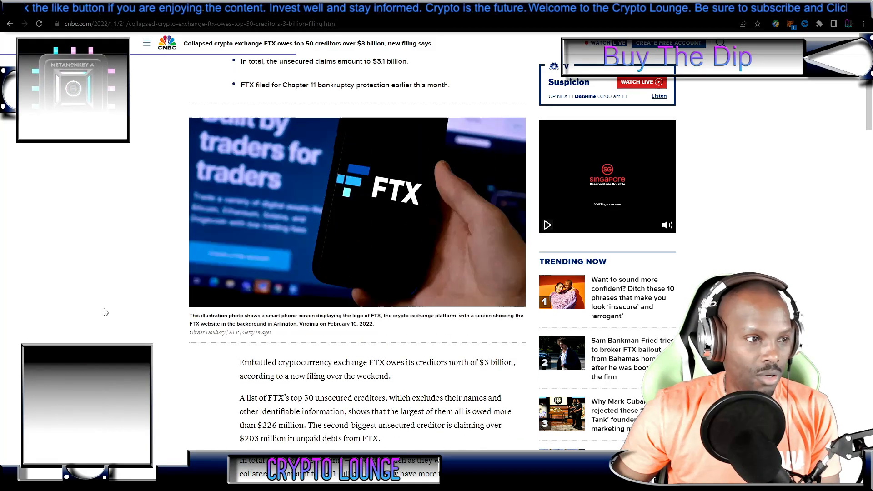
scroll("up", 3)
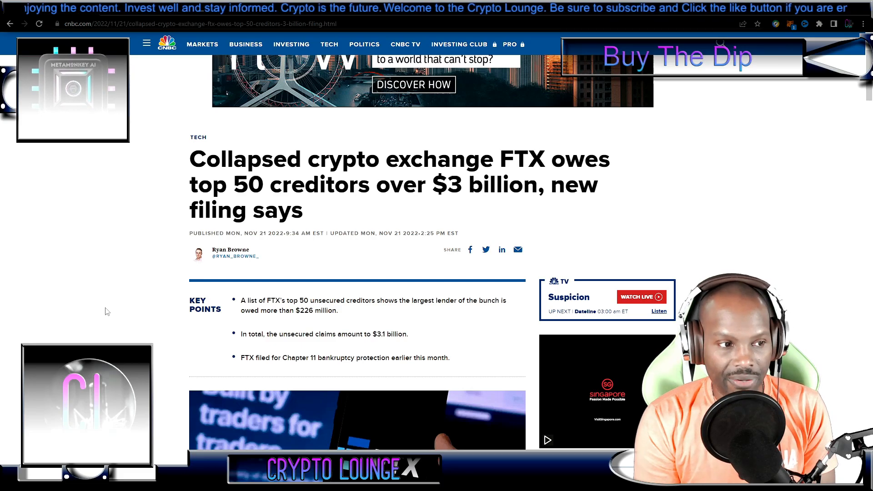
scroll("down", 3)
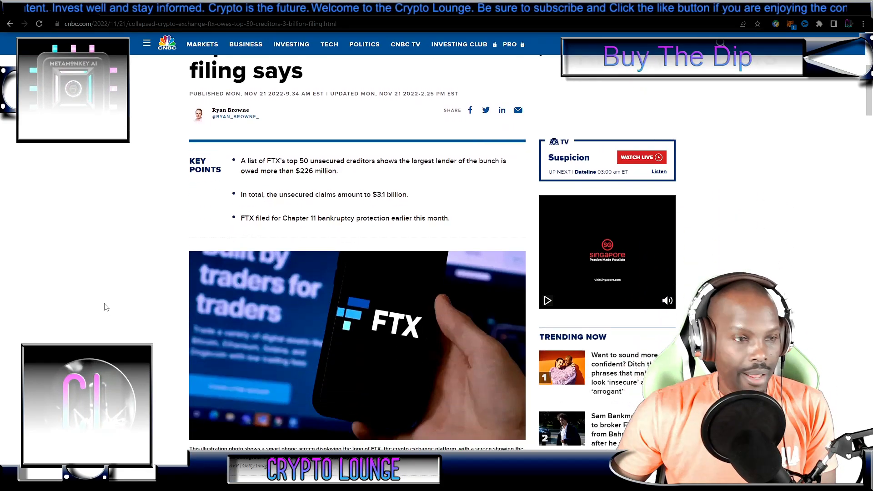
scroll("down", 3)
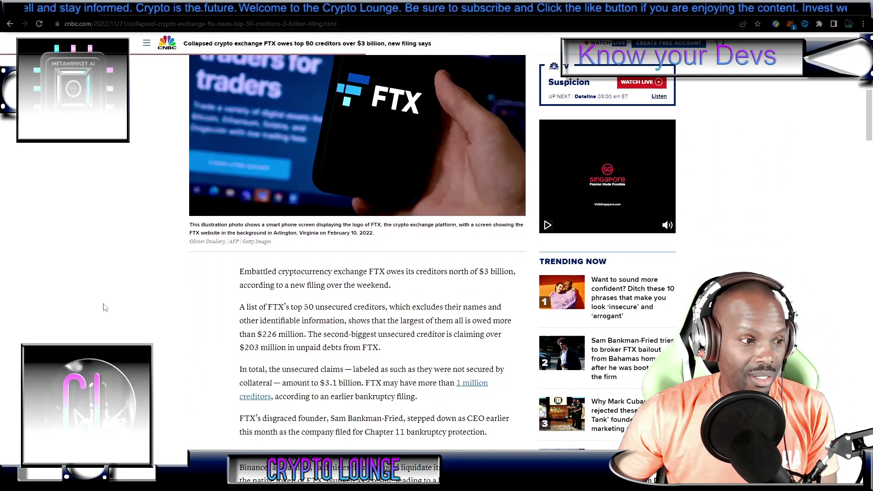
scroll("down", 3)
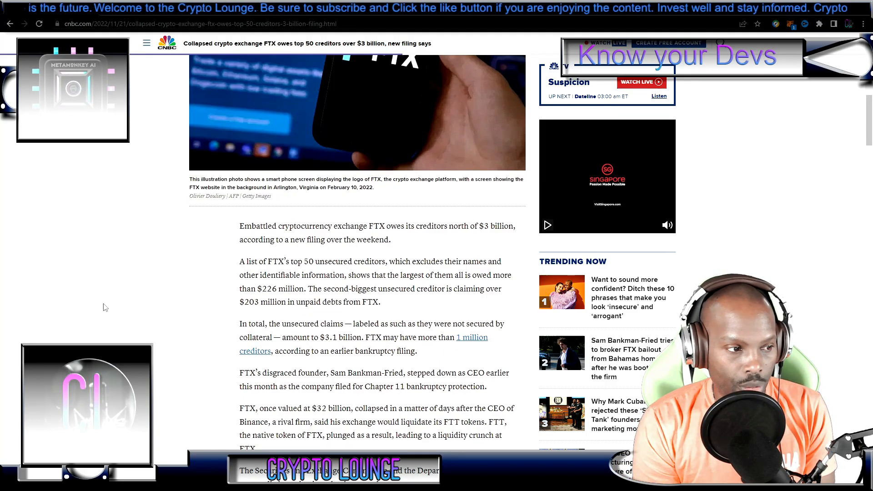
scroll("down", 3)
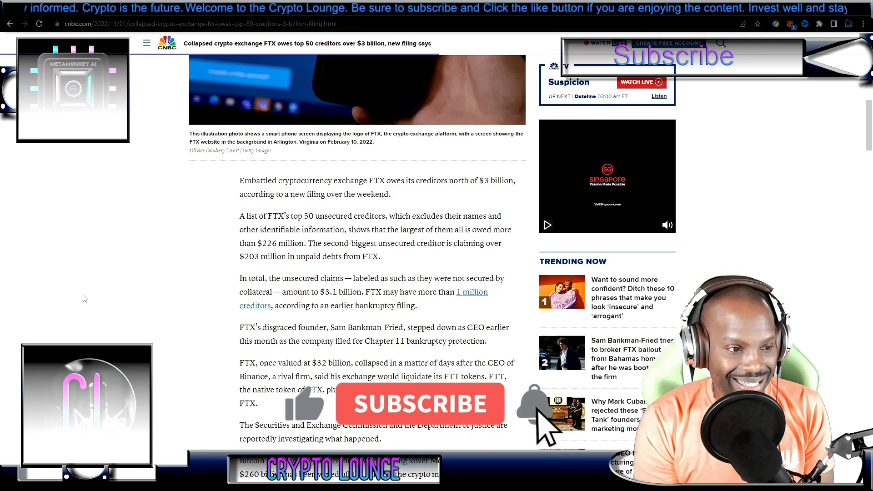
left_click(420, 404)
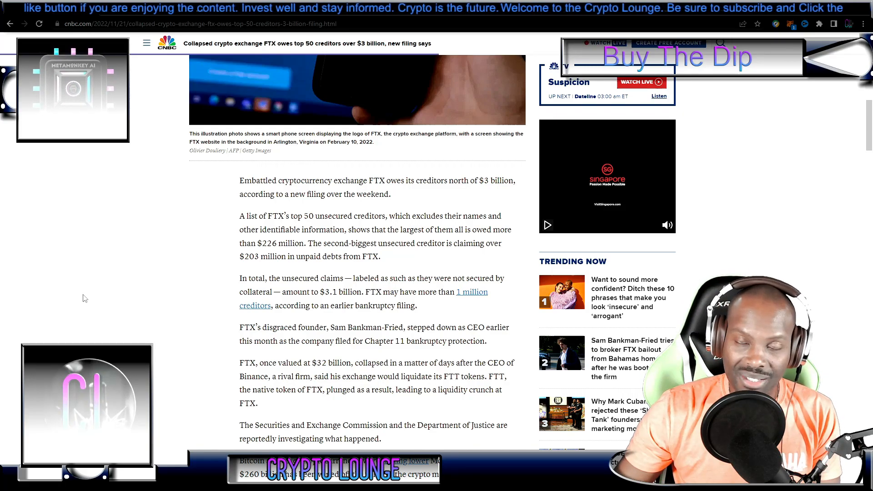
scroll("down", 3)
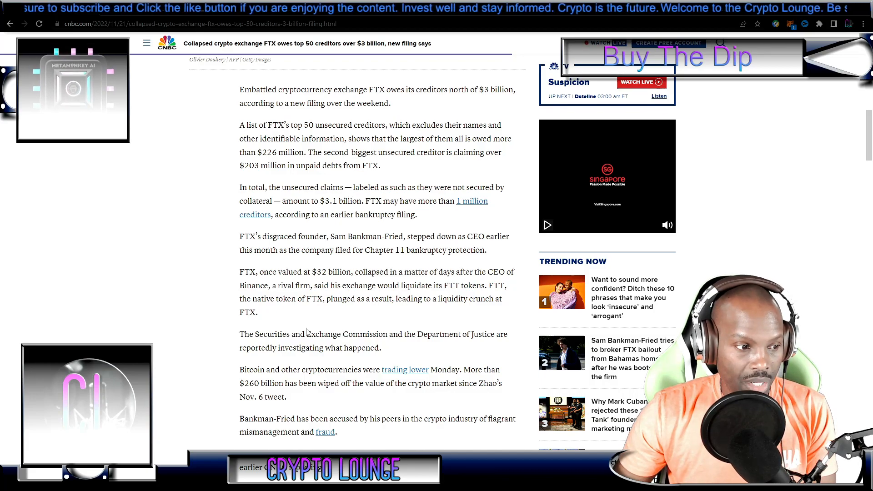
Scroll to the paragraph on FTX allegedly using customer funds for risky trades and John Ray III's account
scroll("down", 3)
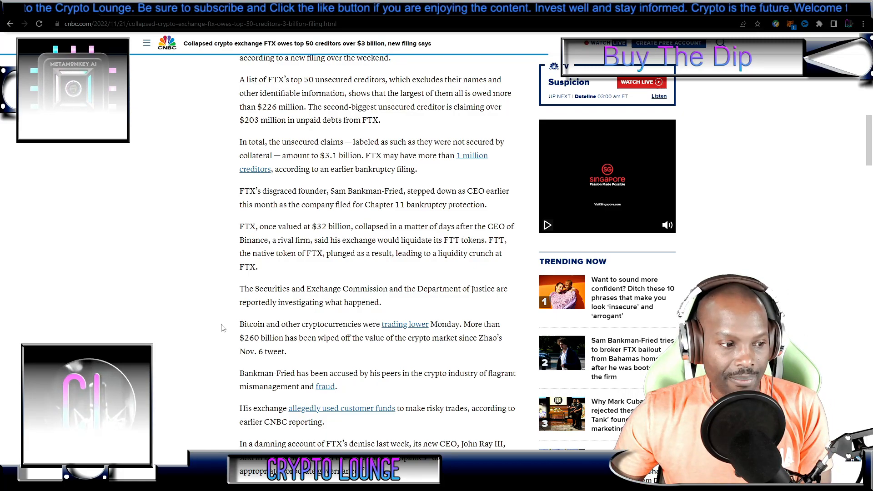
Scroll past the Bahamian custody and contagion paragraphs to Cunliffe's regulation quote and the podcast player
scroll("down", 3)
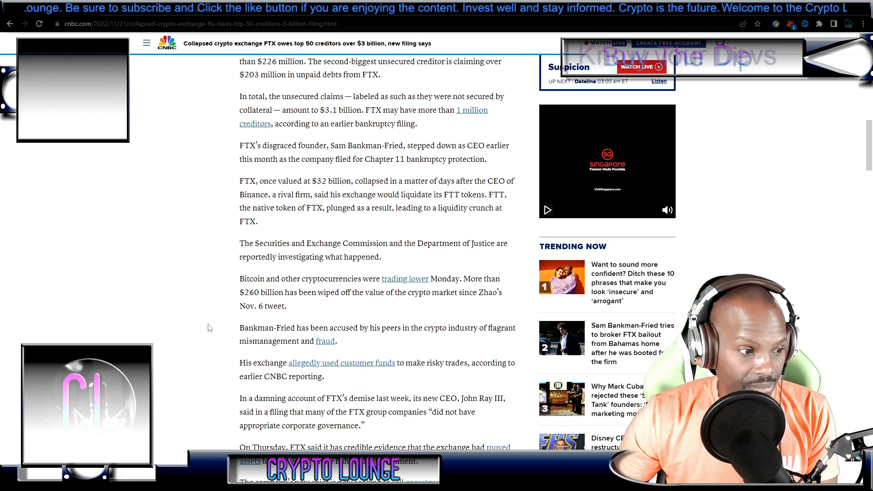
scroll("down", 3)
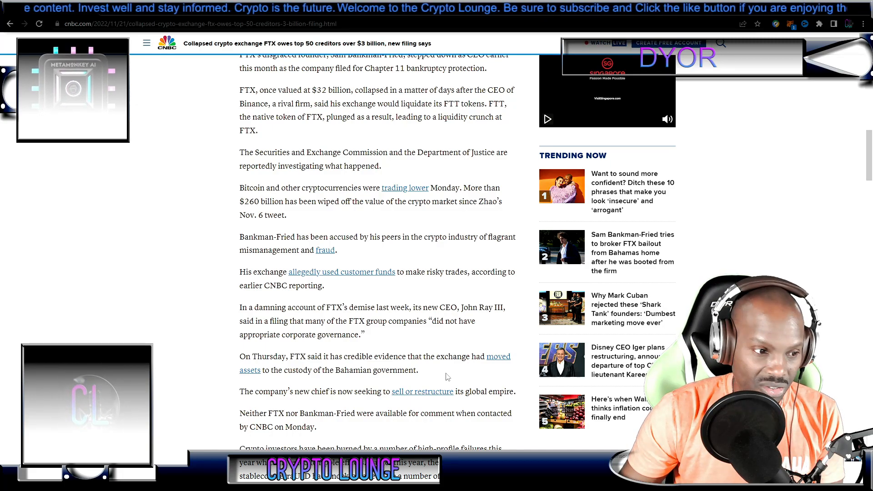
scroll("down", 3)
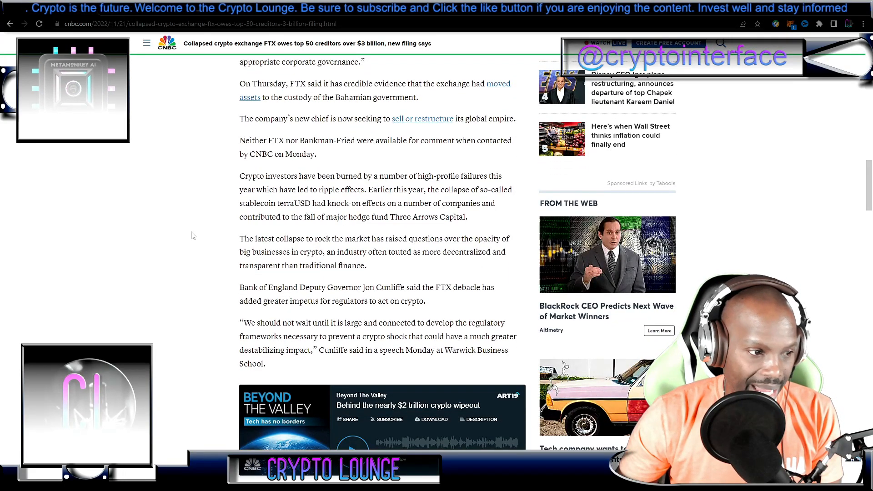